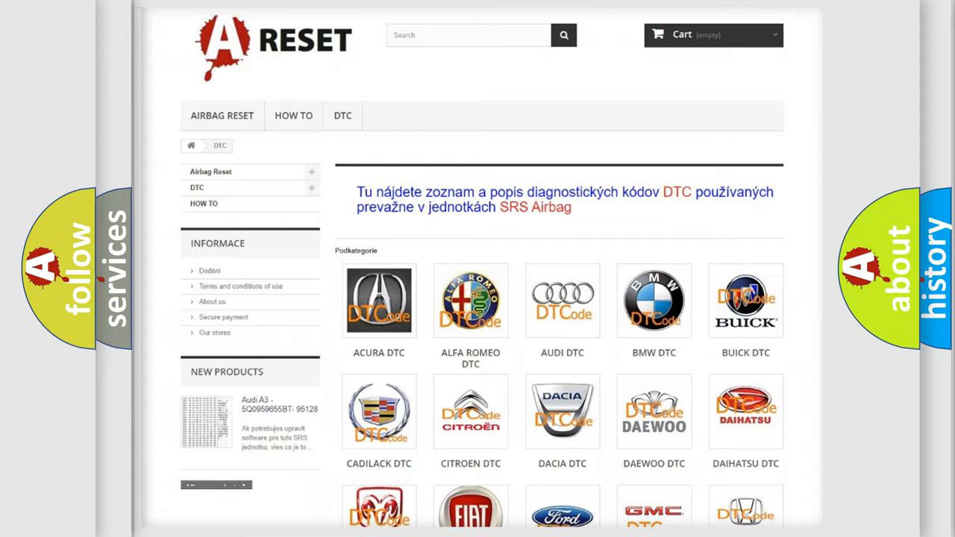
scroll("down", 3)
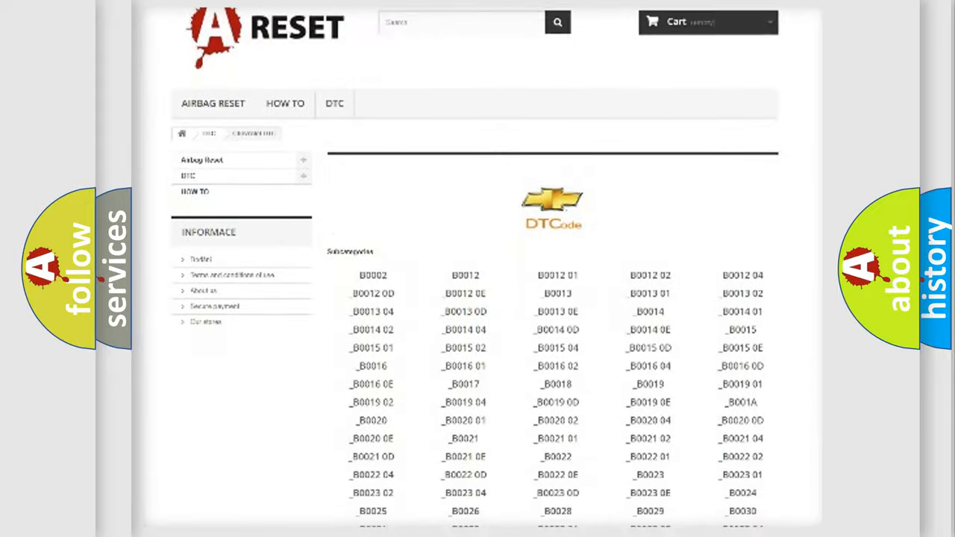
scroll("down", 3)
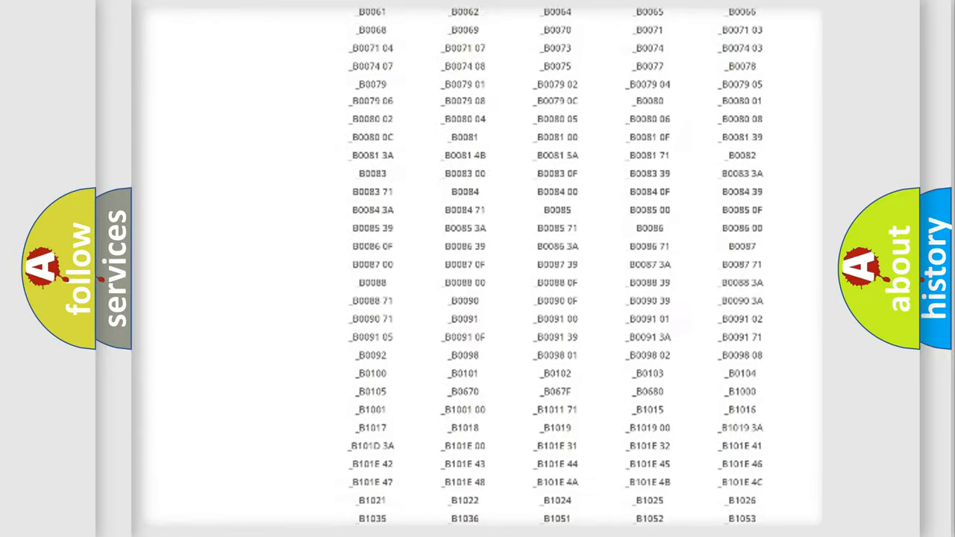
scroll("up", 3)
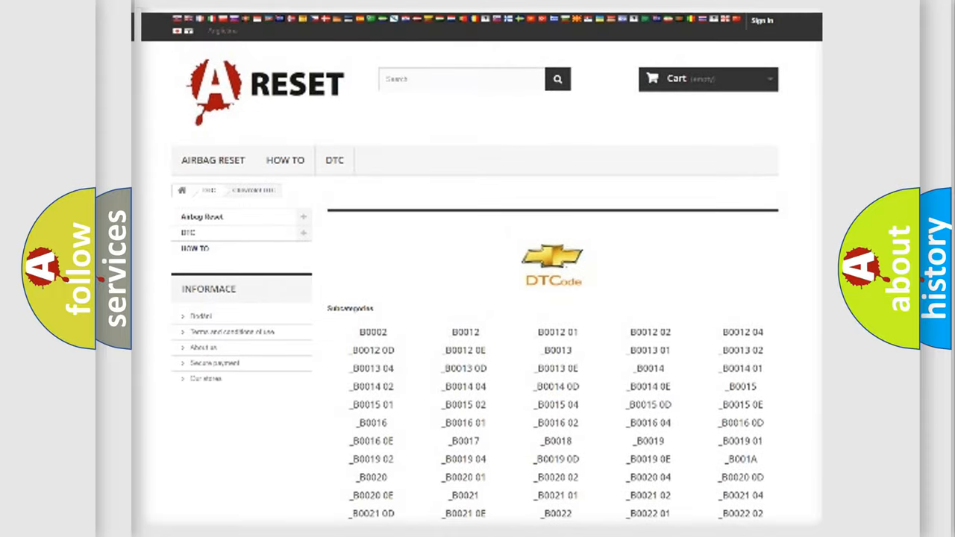